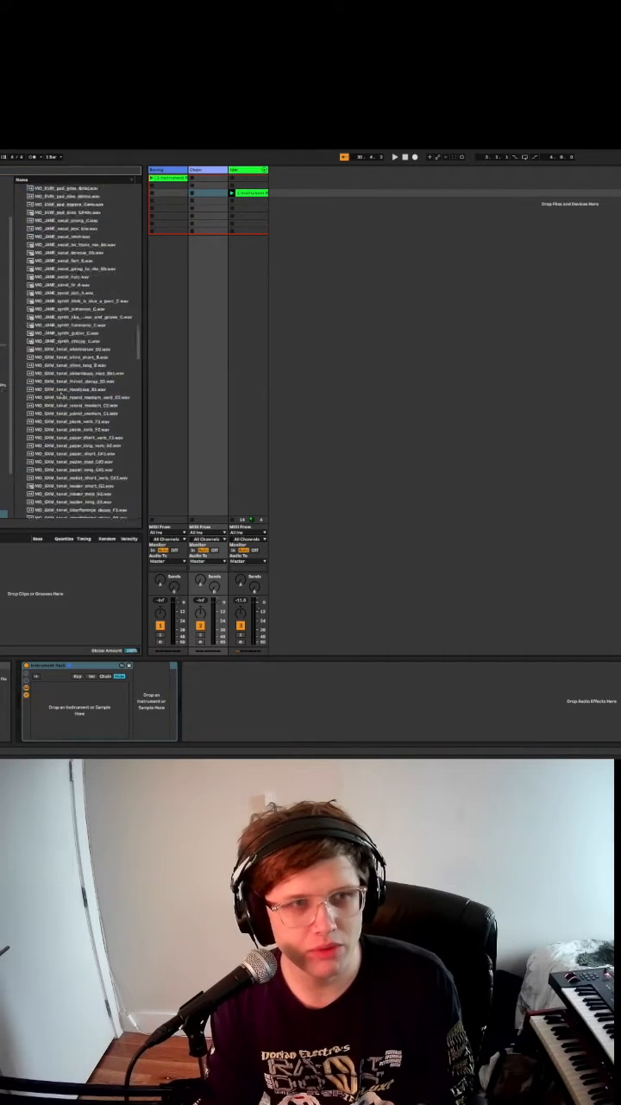
{"action": "scroll", "scroll_direction": "down", "scroll_amount": 3}
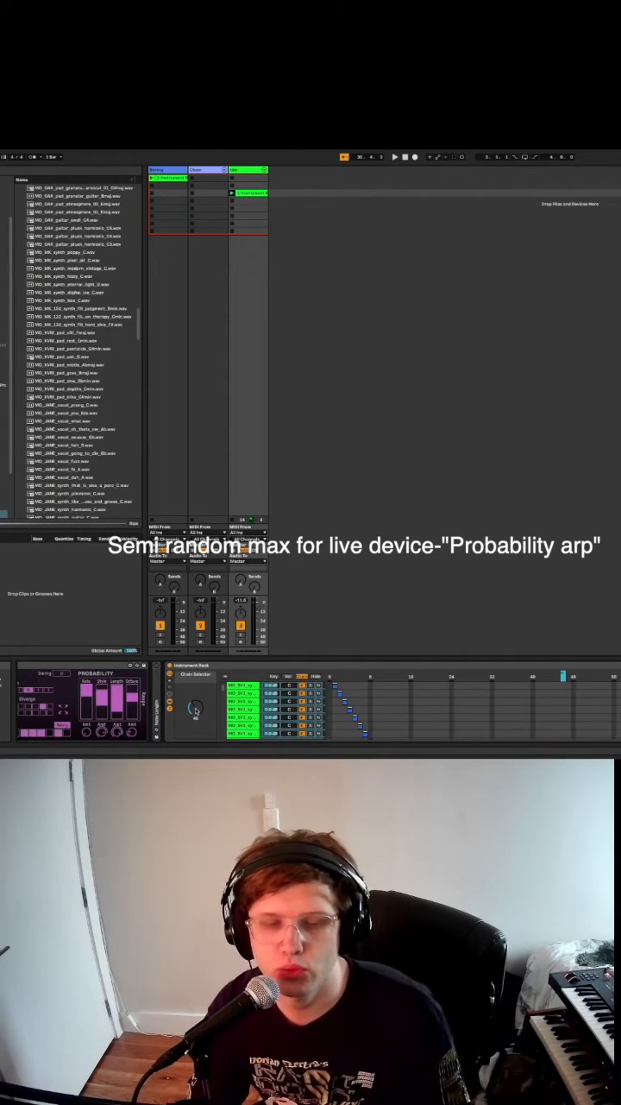
{"action": "left_click", "coordinate": [397, 157]}
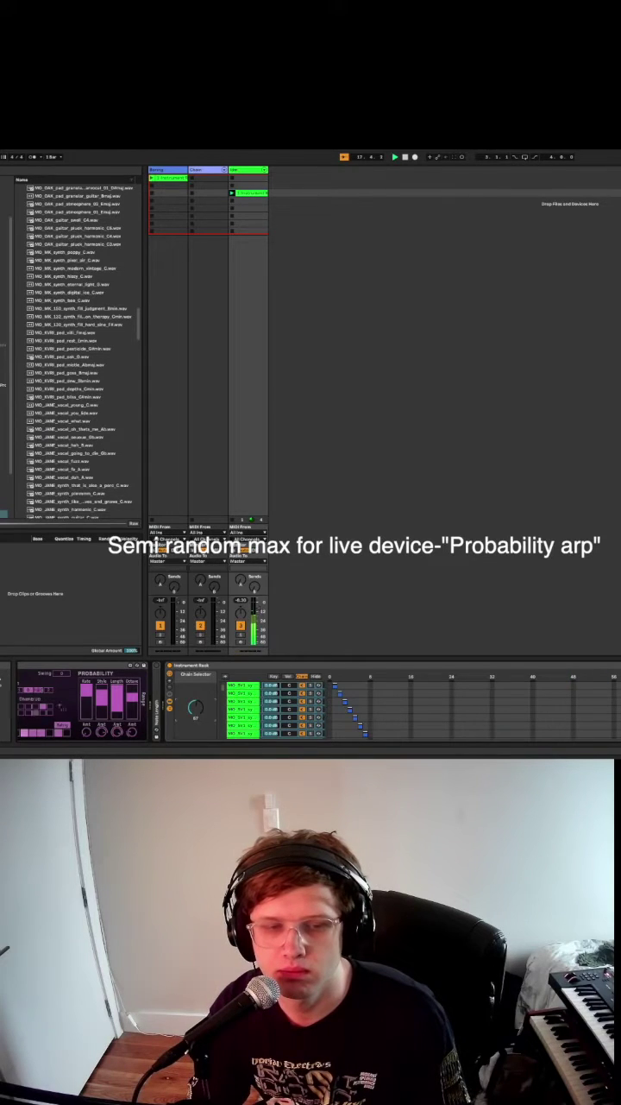